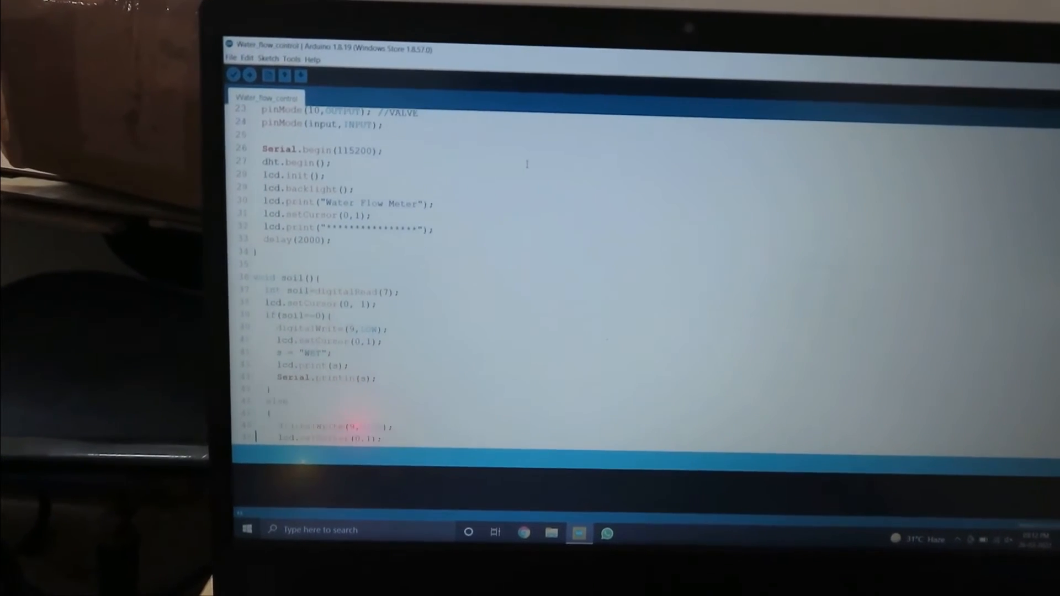
scroll(down, 3)
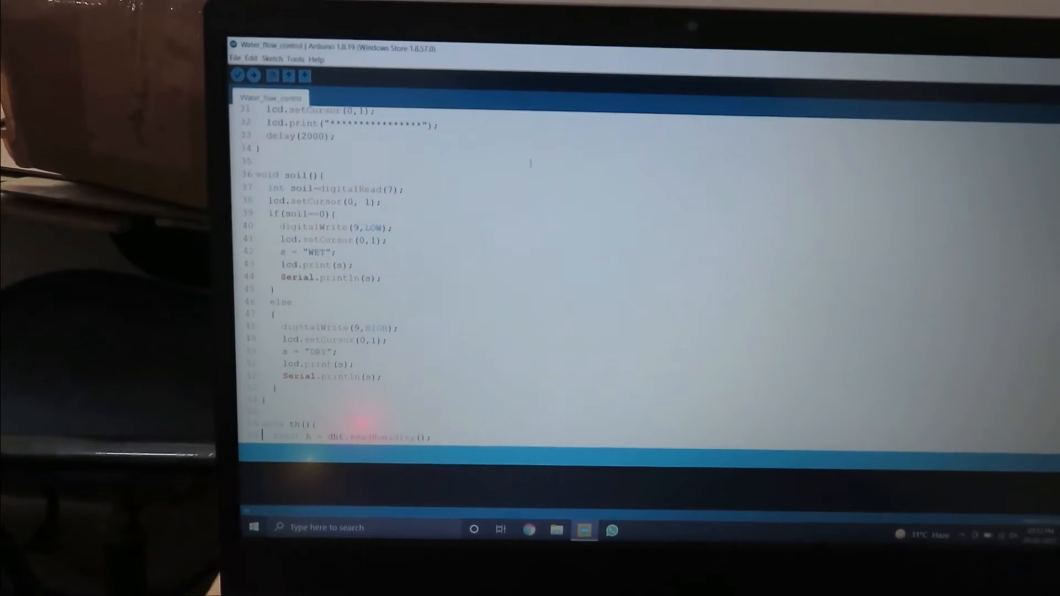
scroll(down, 3)
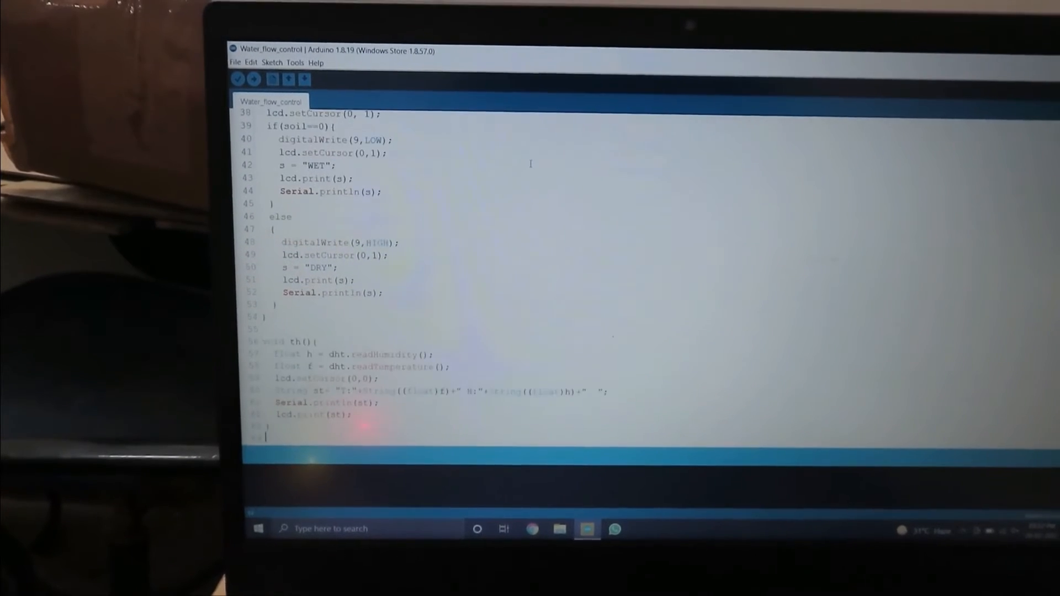
scroll(down, 3)
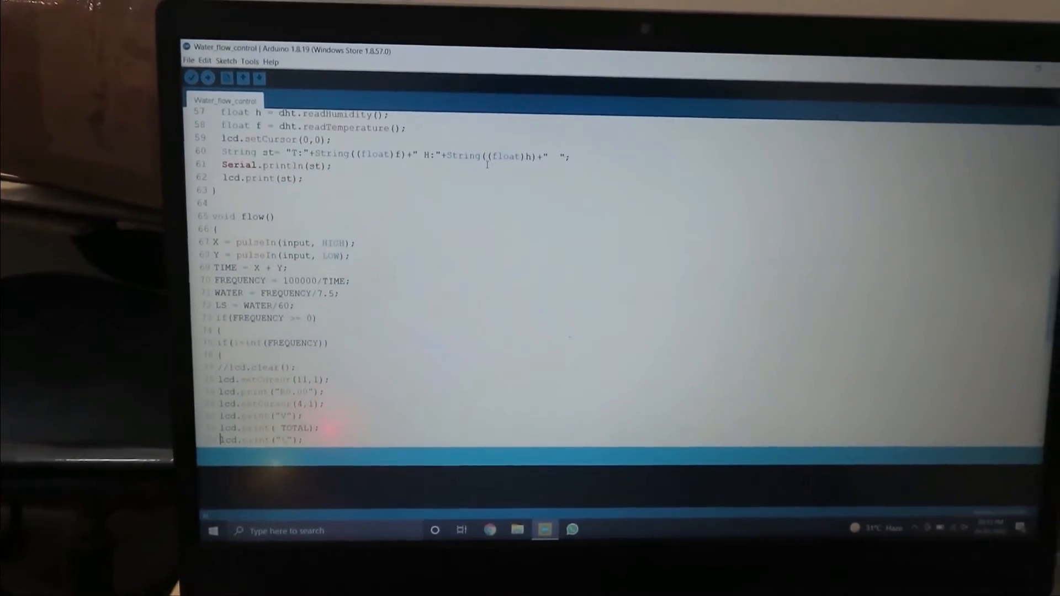